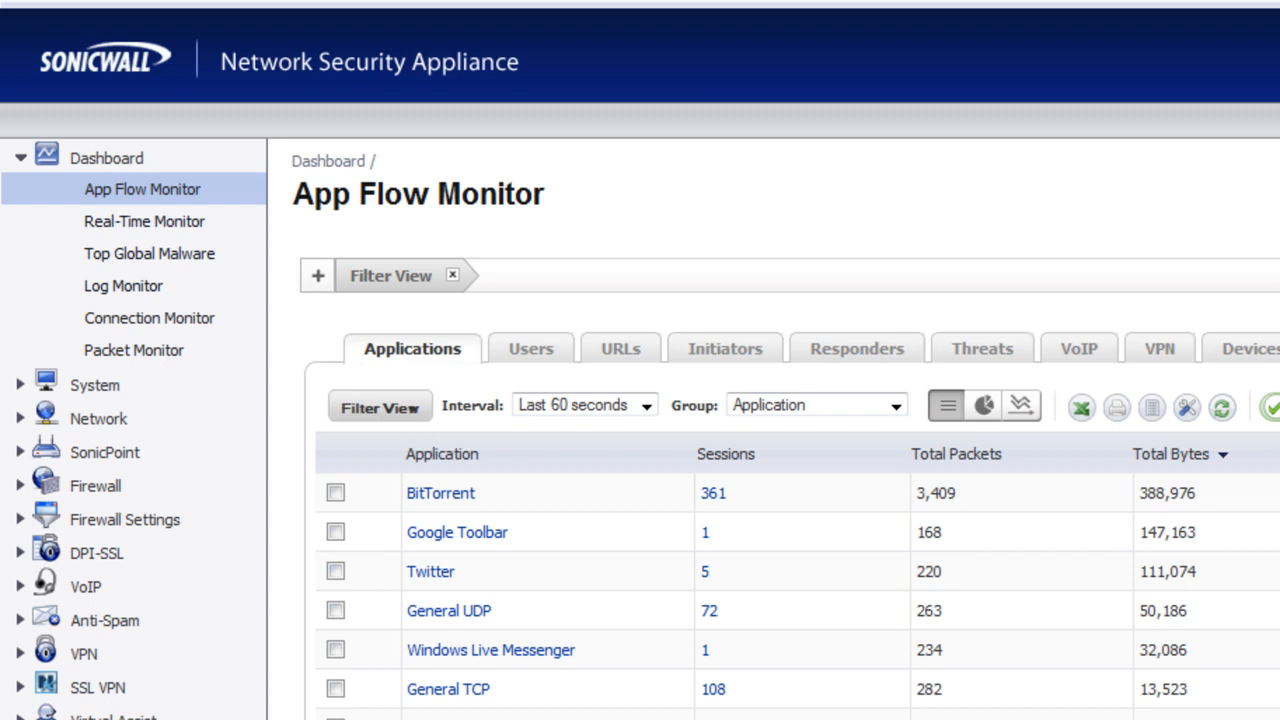
mouse_move(180, 444)
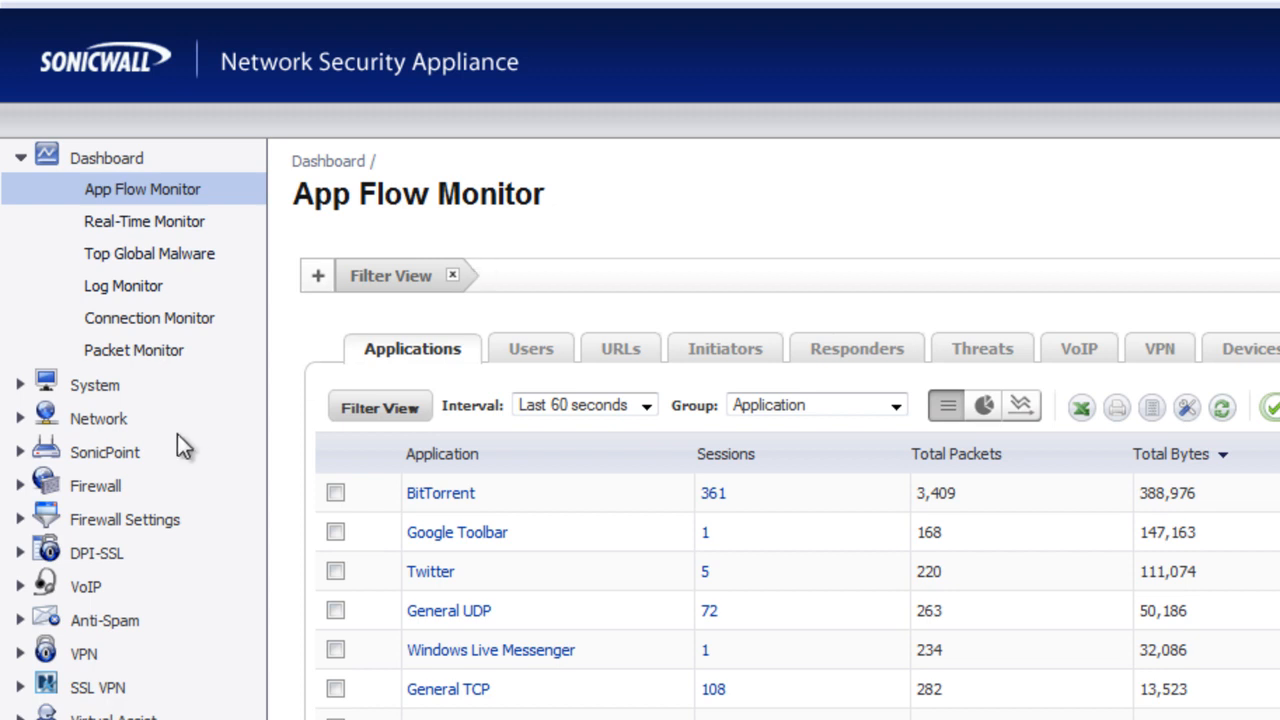
Step: Reach the App Rules Policies table under Firewall from the left navigation
left_click(96, 486)
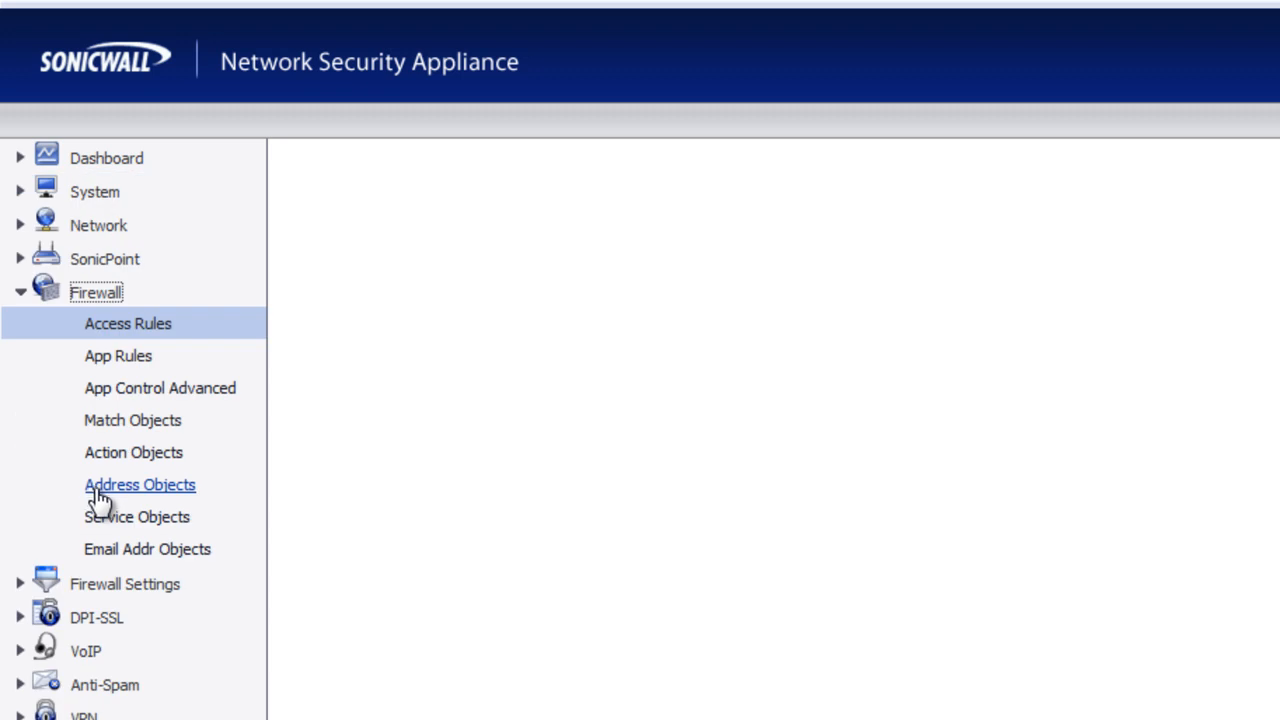
mouse_move(118, 356)
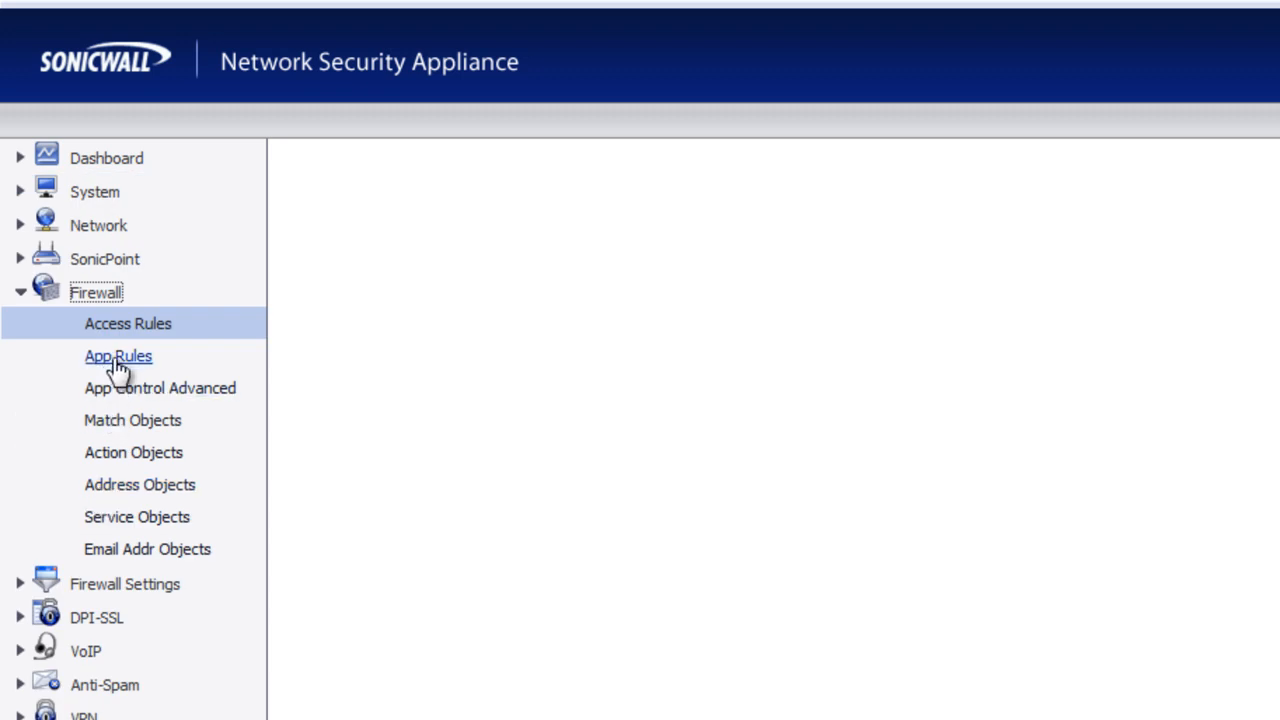
left_click(118, 356)
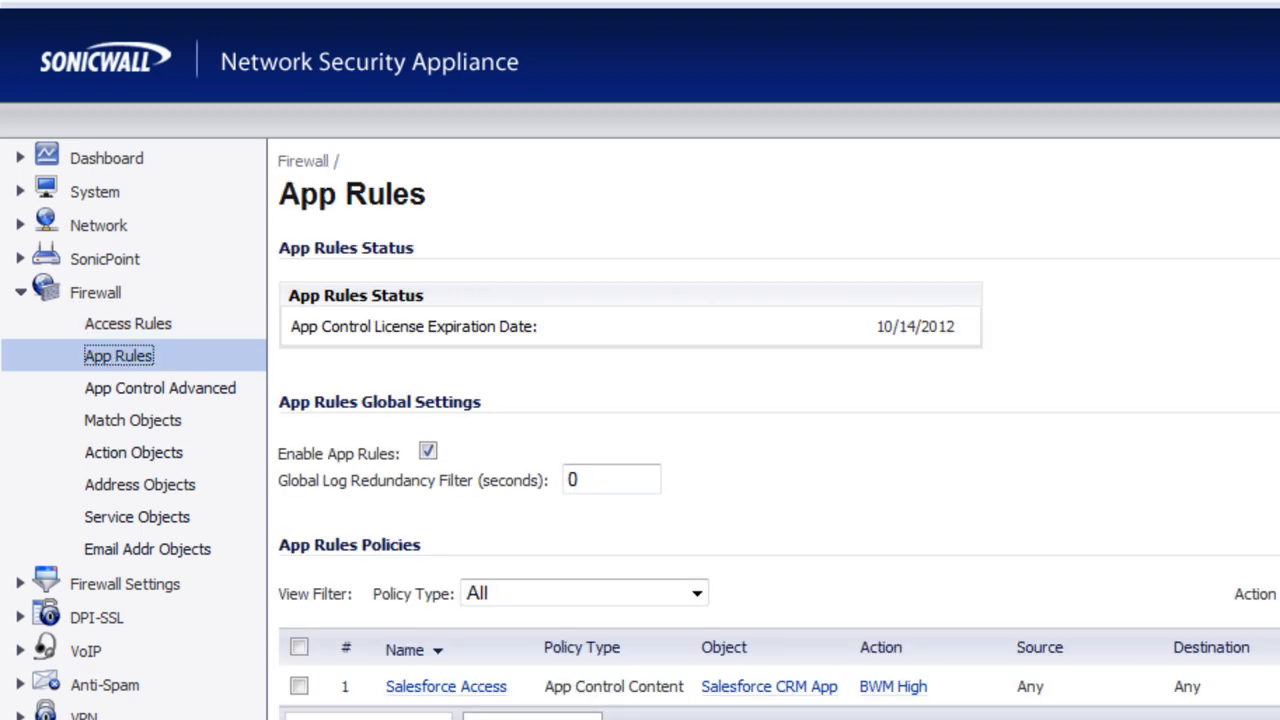
scroll("down", 3)
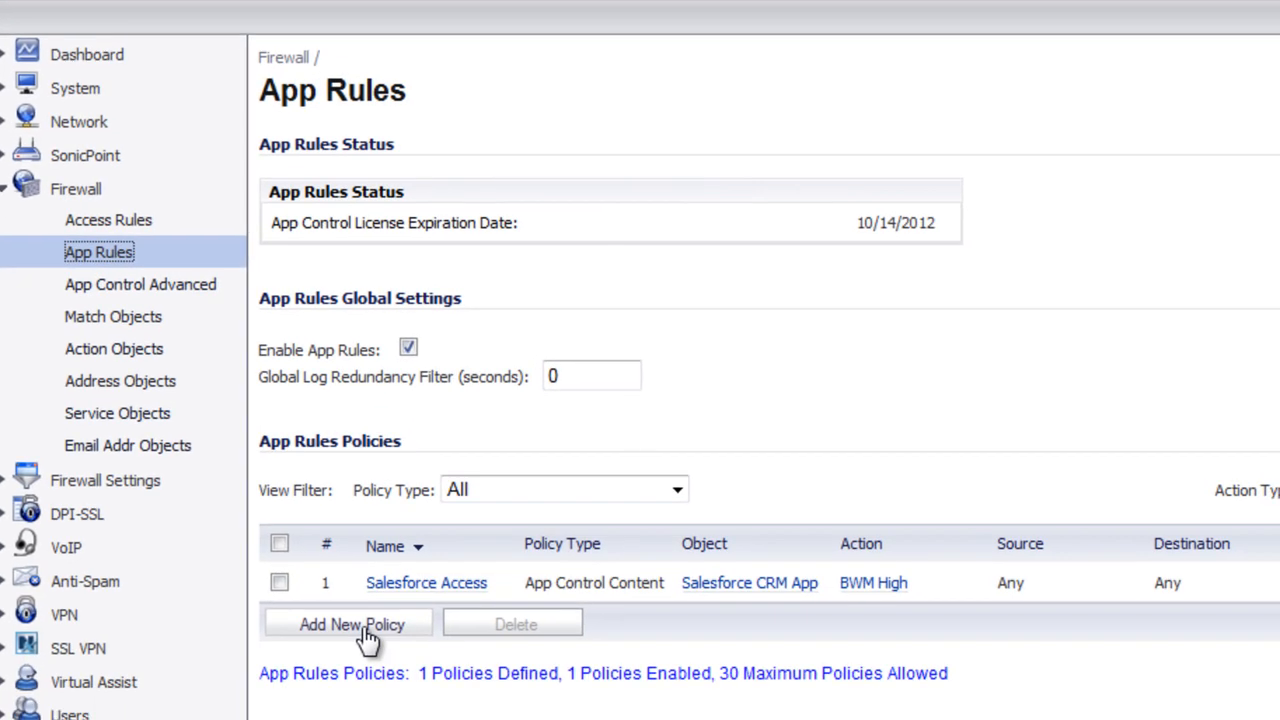
Step: Add a new policy named 'SQL Injection Protection' with policy type IPS Content
left_click(348, 624)
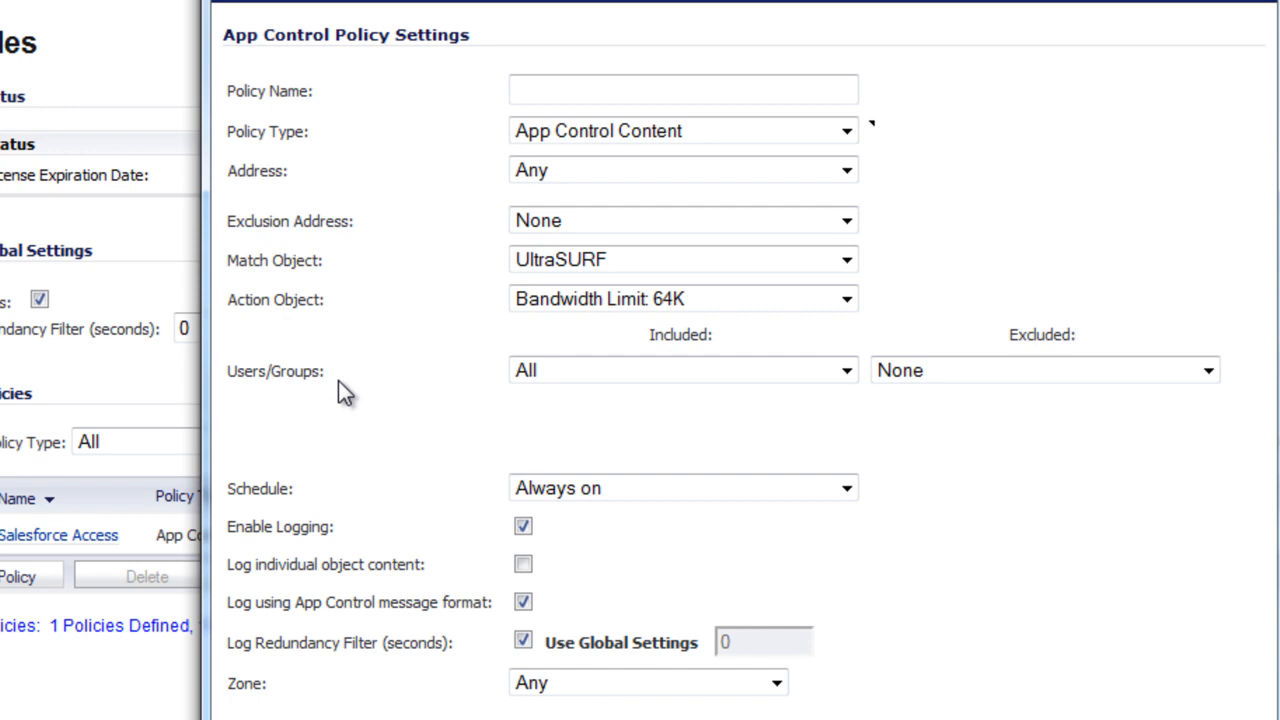
type("SQL")
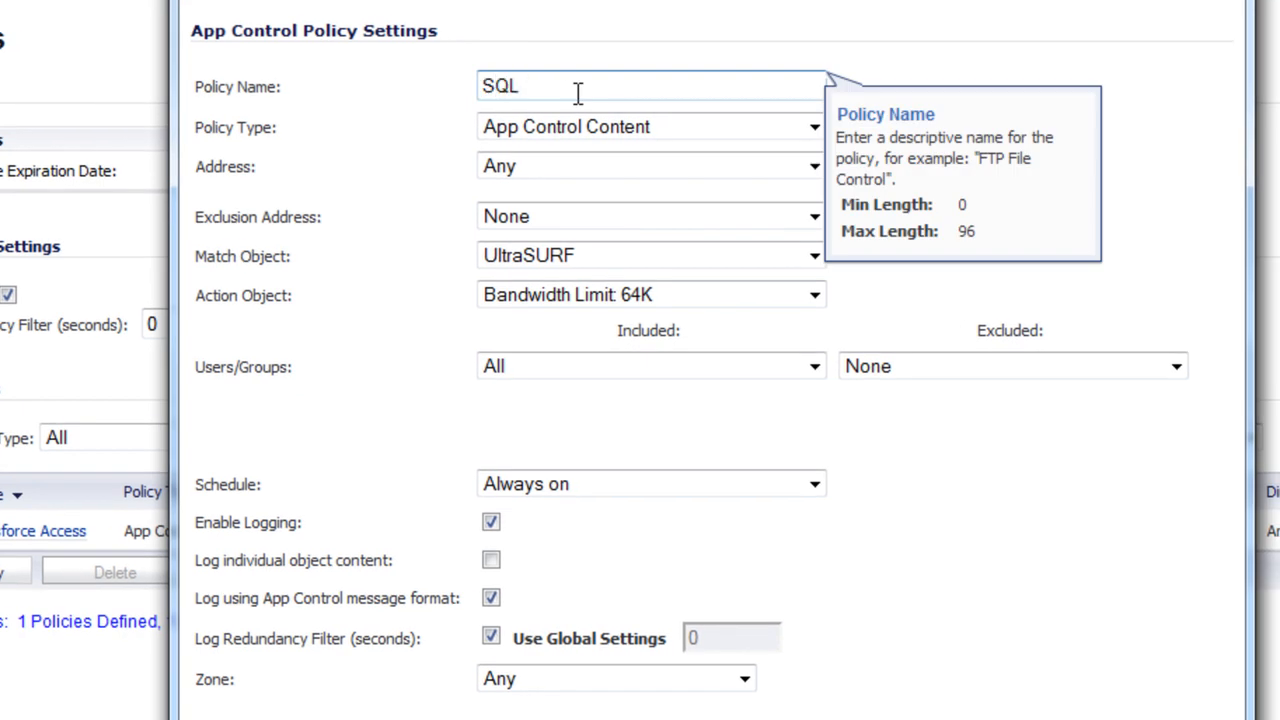
type("Injection")
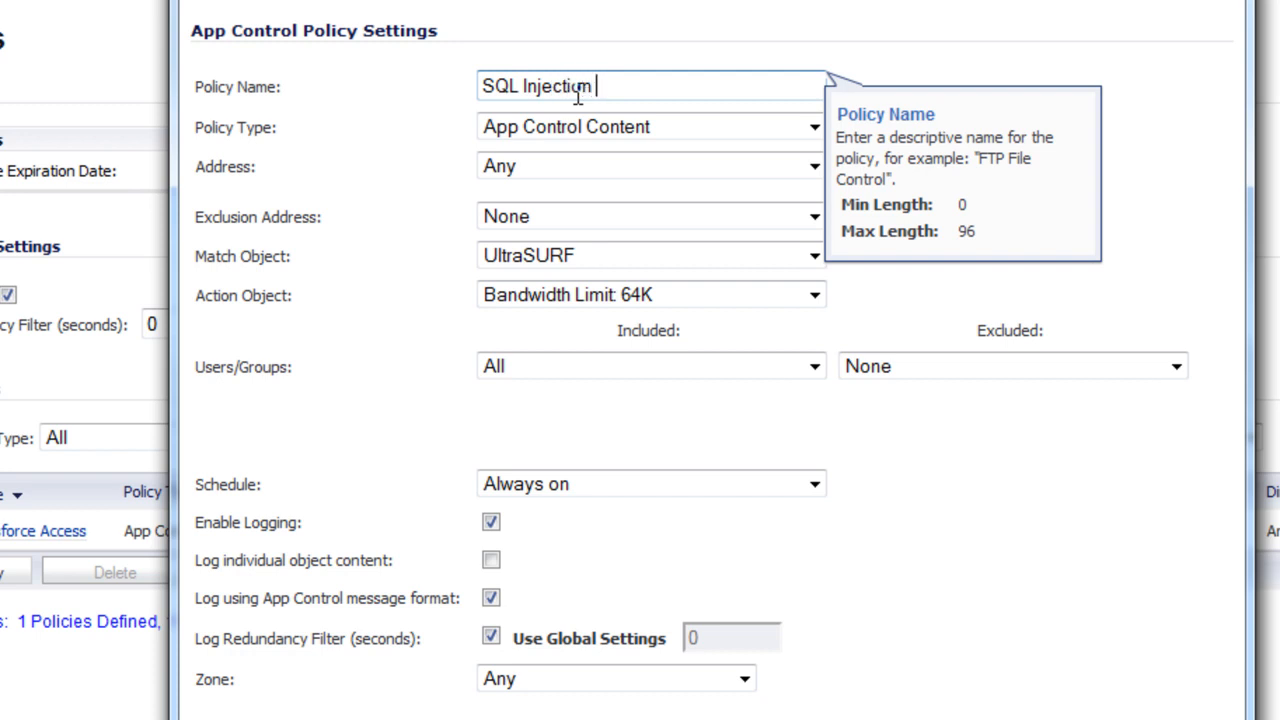
type("Protection")
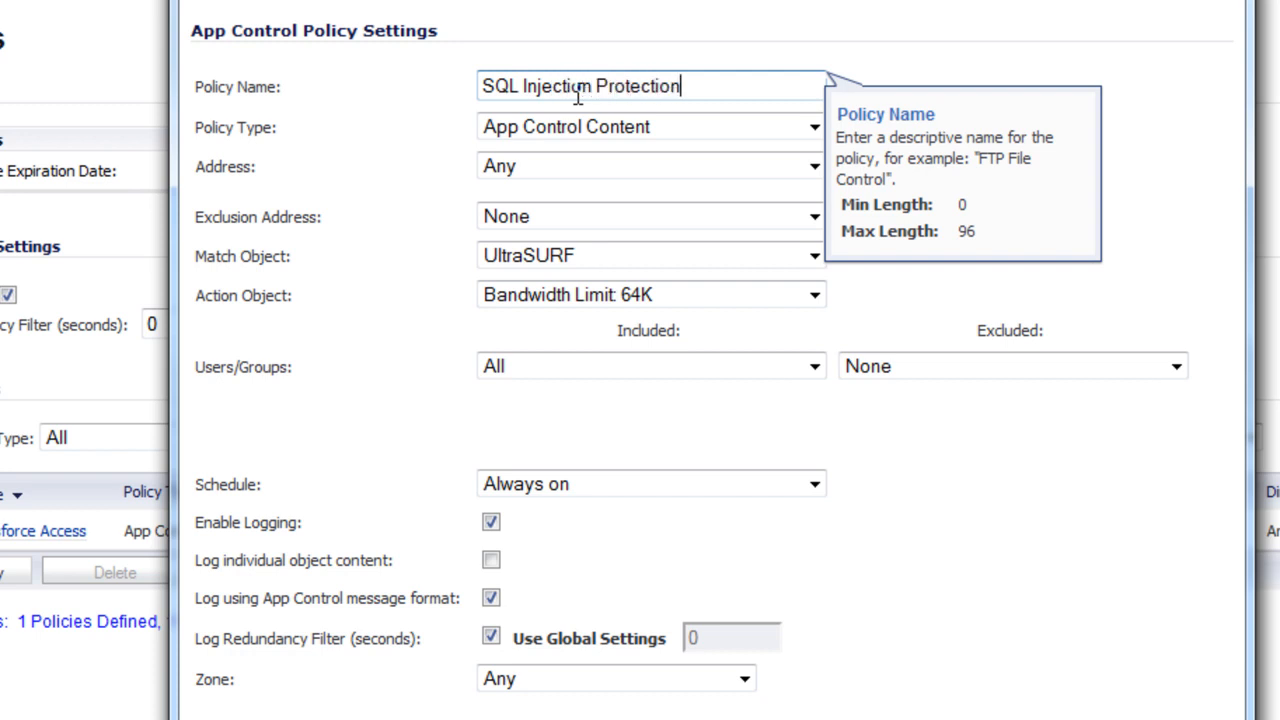
left_click(812, 126)
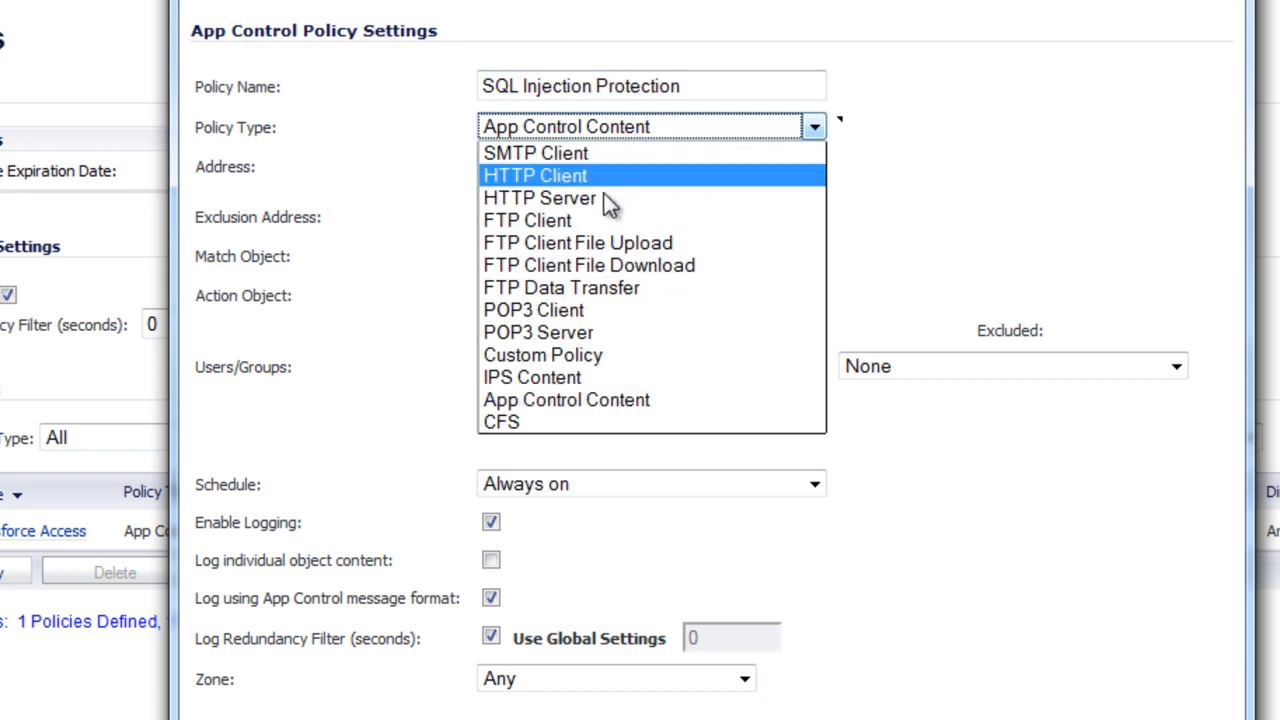
left_click(532, 376)
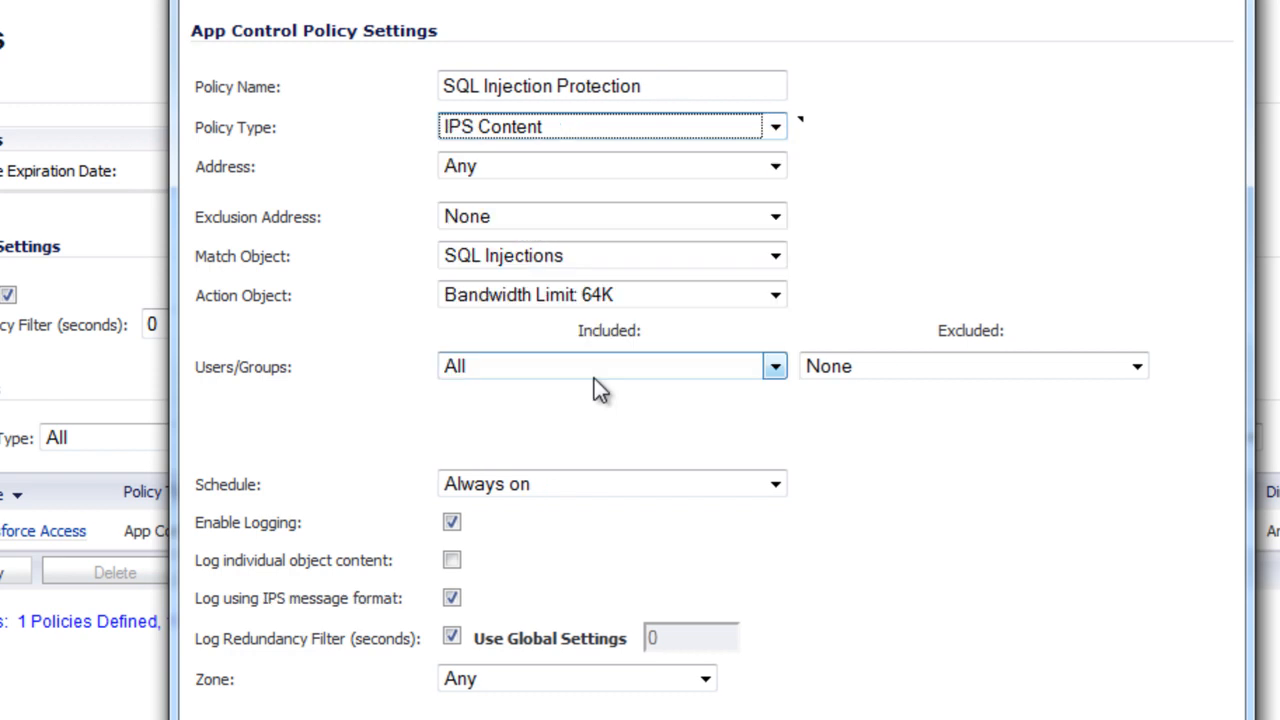
mouse_move(660, 166)
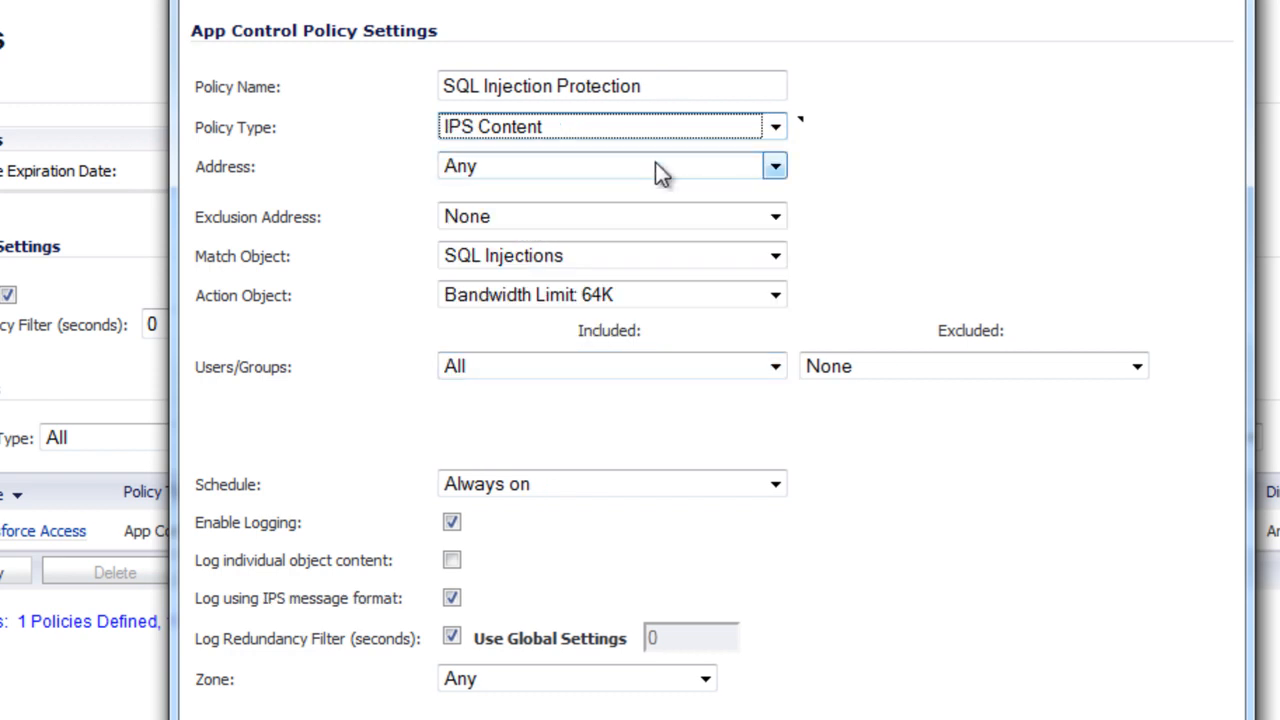
Step: Set Address to SQL Server Group and Action Object to Reset/Drop, keeping SQL Injections match
left_click(774, 166)
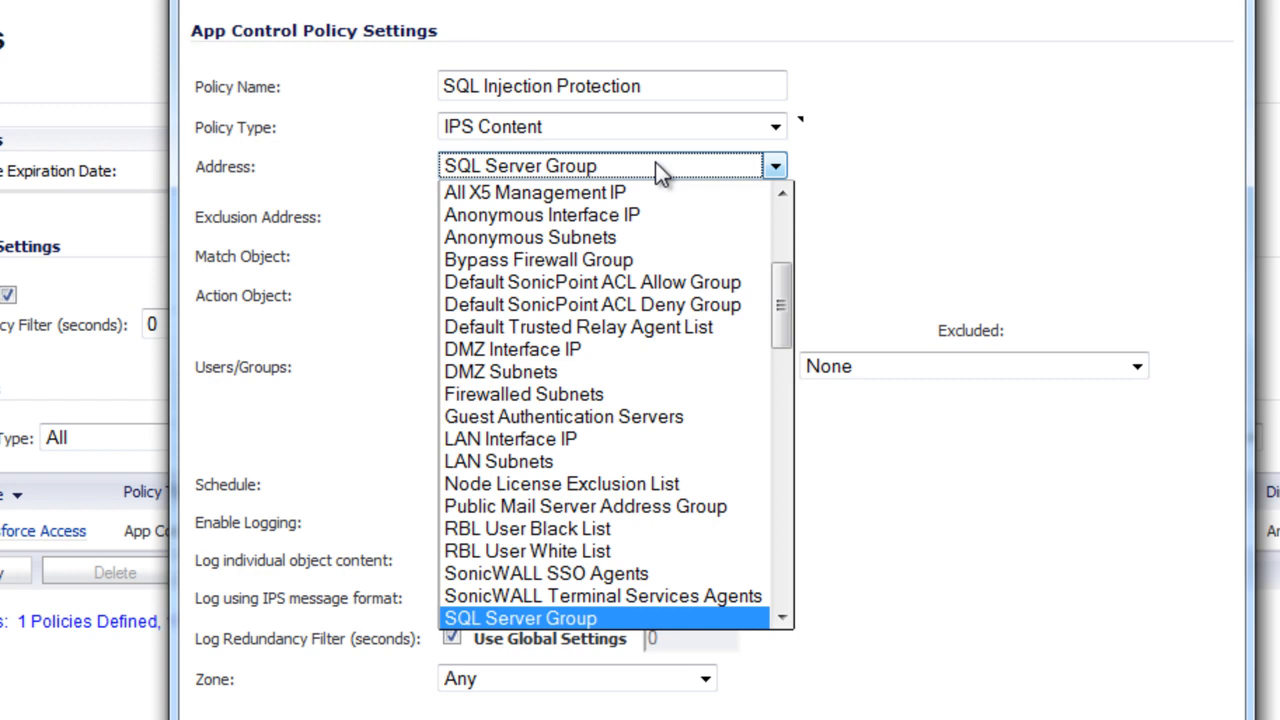
left_click(520, 618)
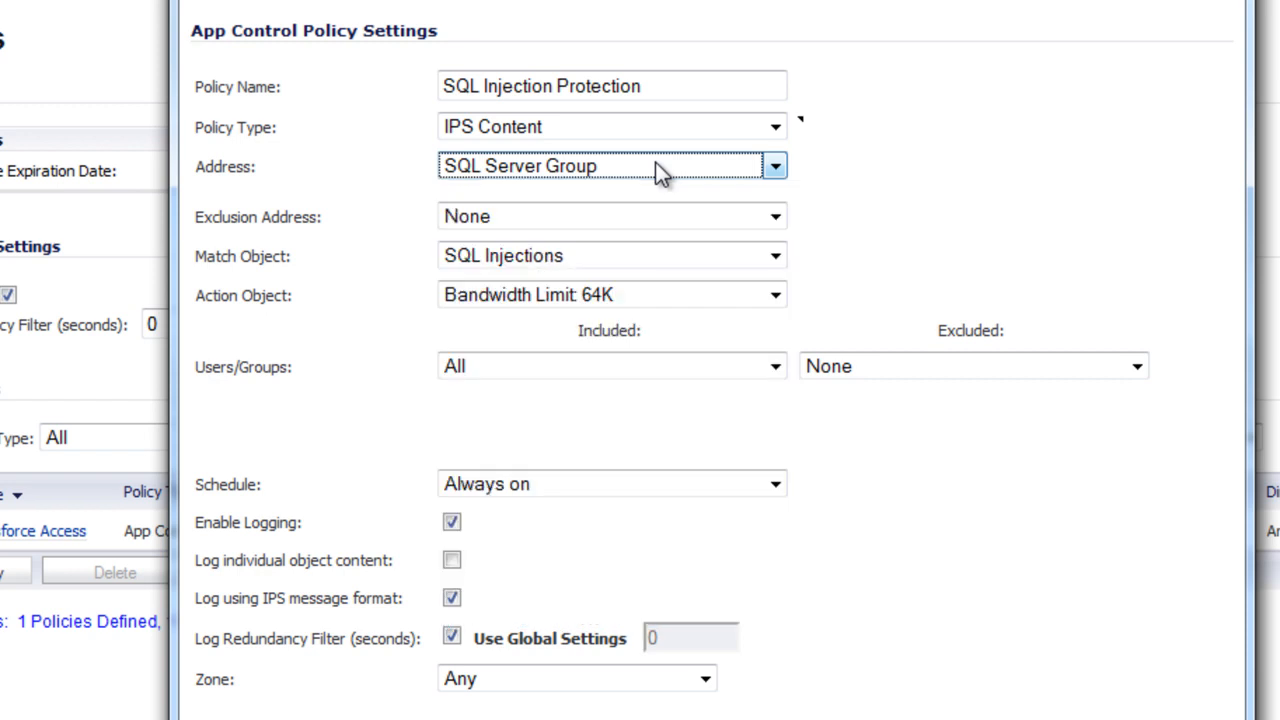
mouse_move(660, 204)
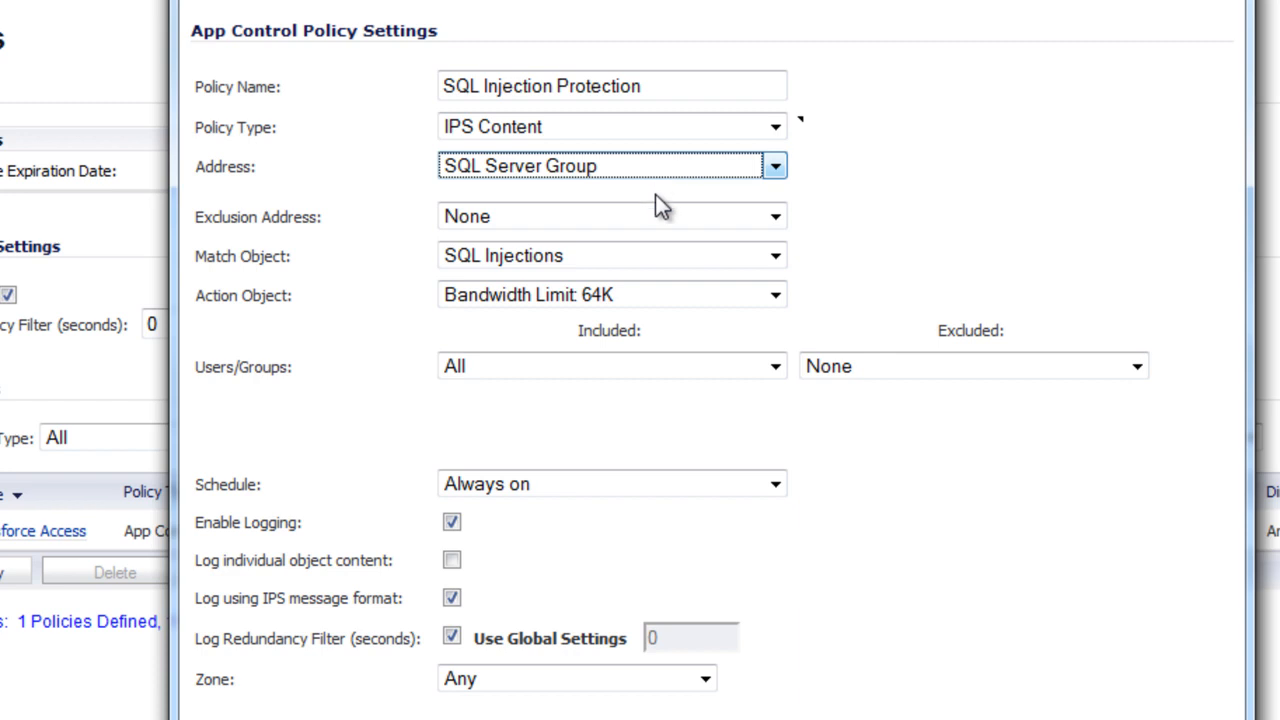
mouse_move(644, 264)
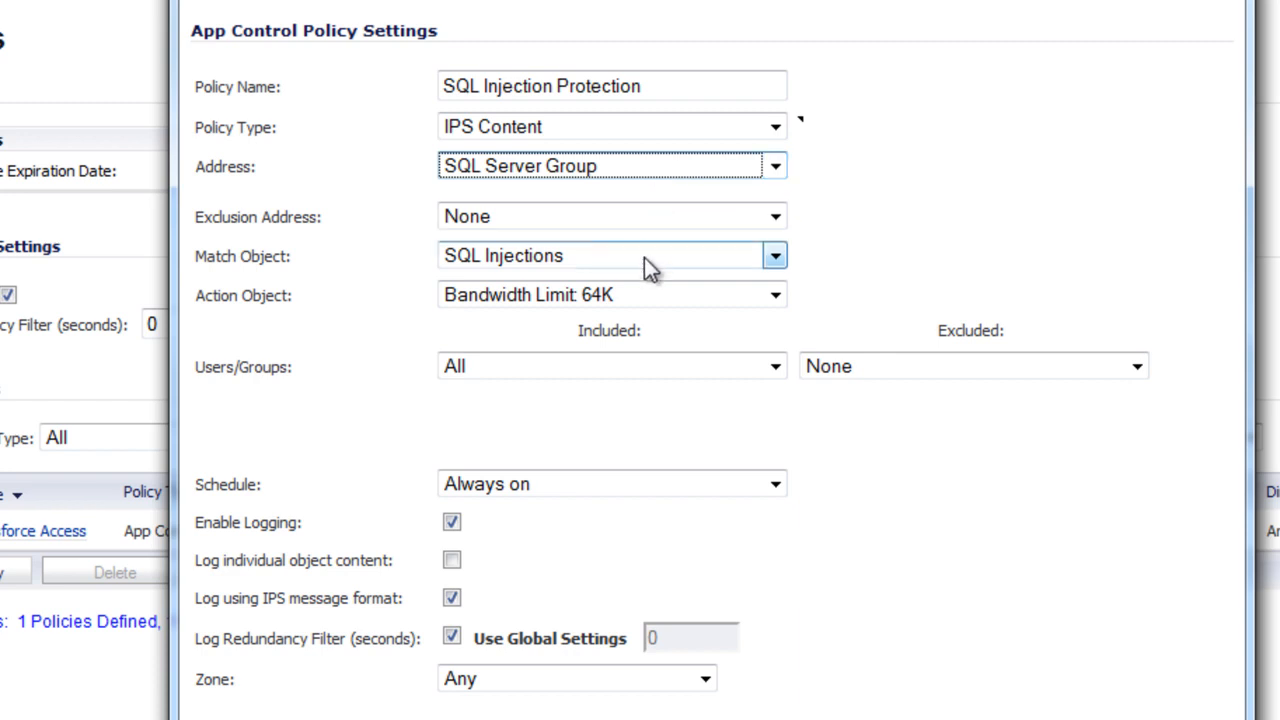
mouse_move(584, 264)
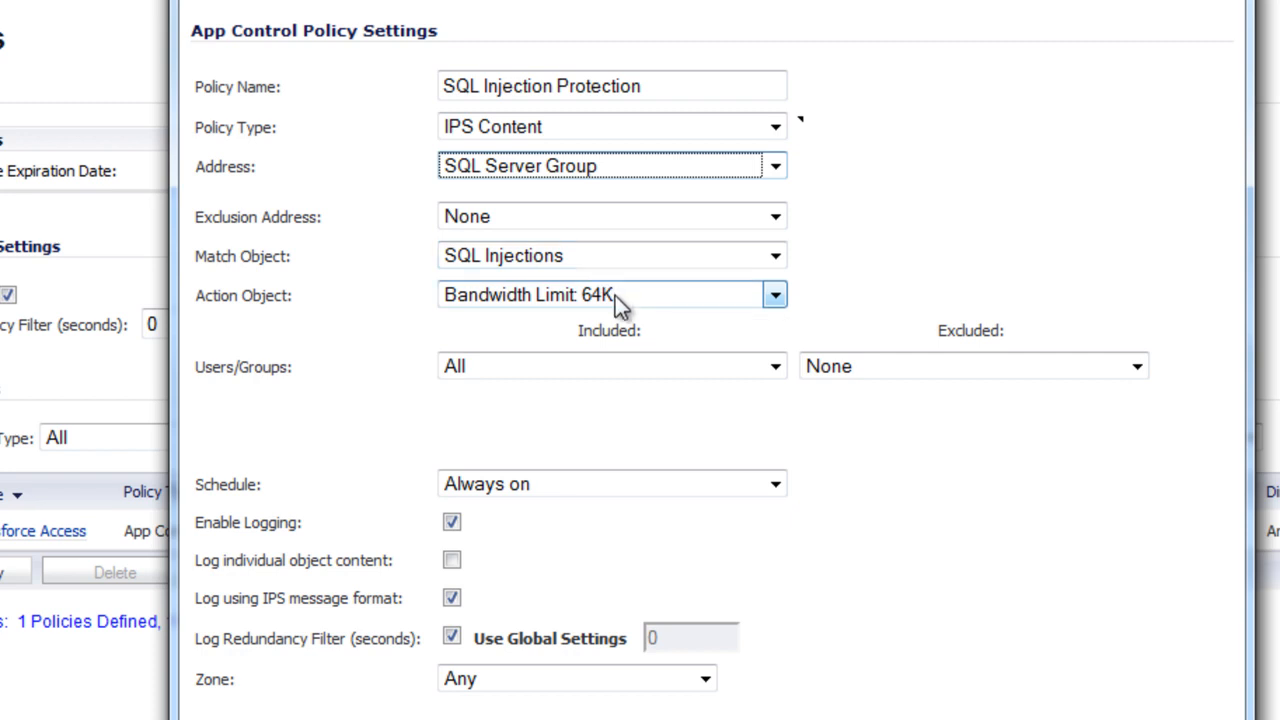
left_click(776, 294)
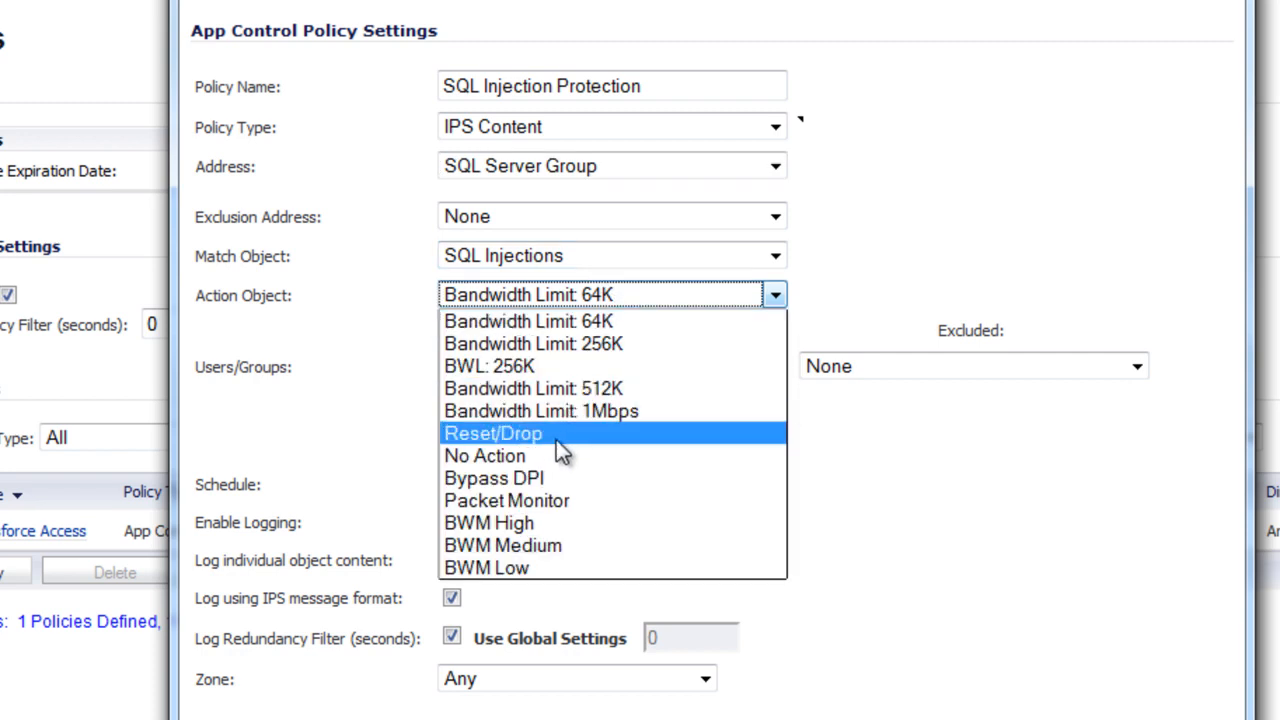
left_click(492, 432)
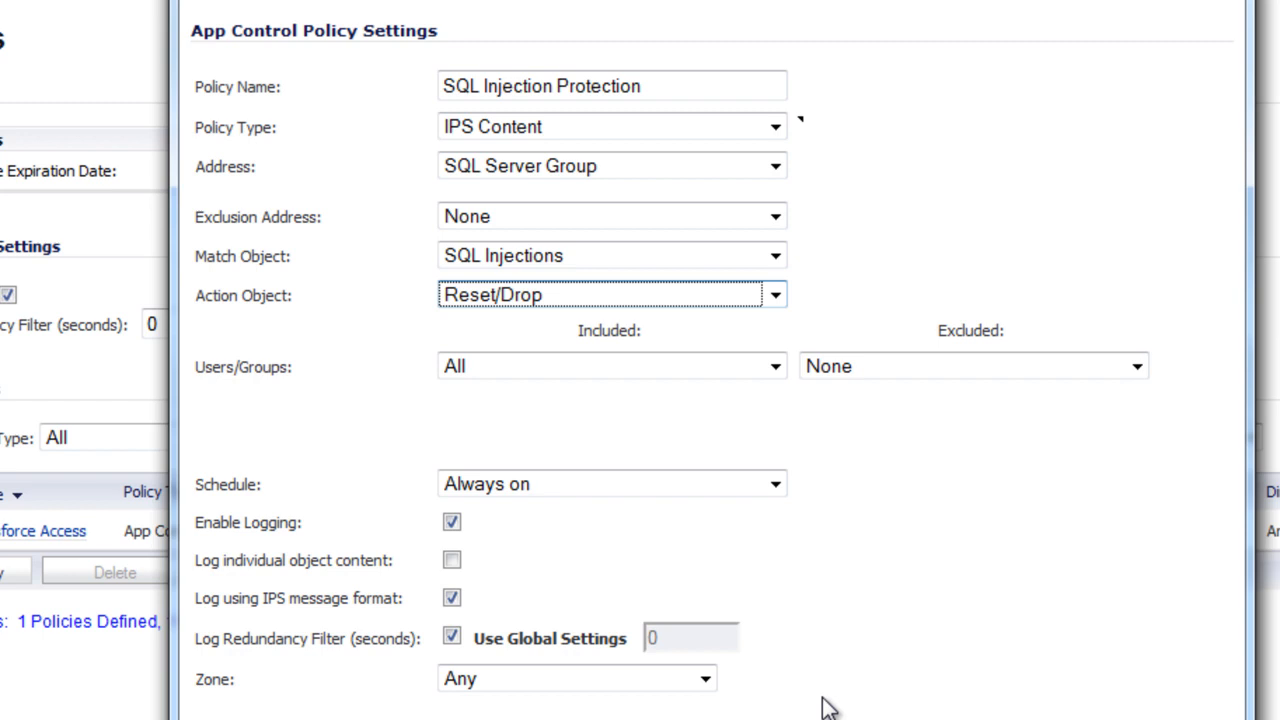